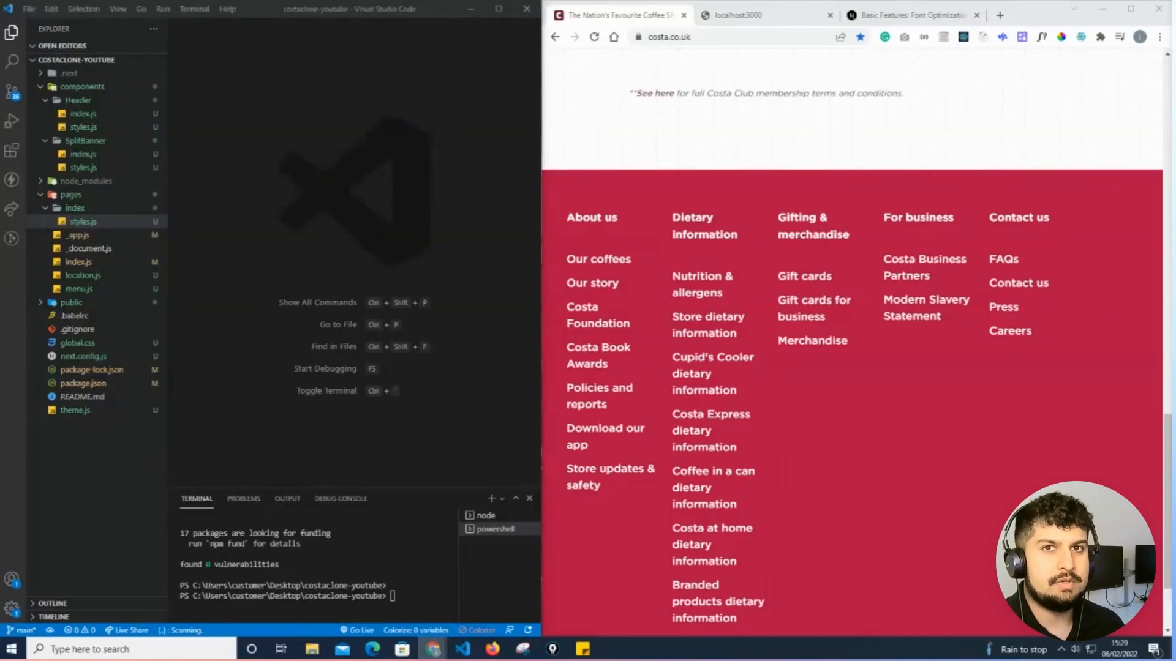
pyautogui.moveTo(838, 200)
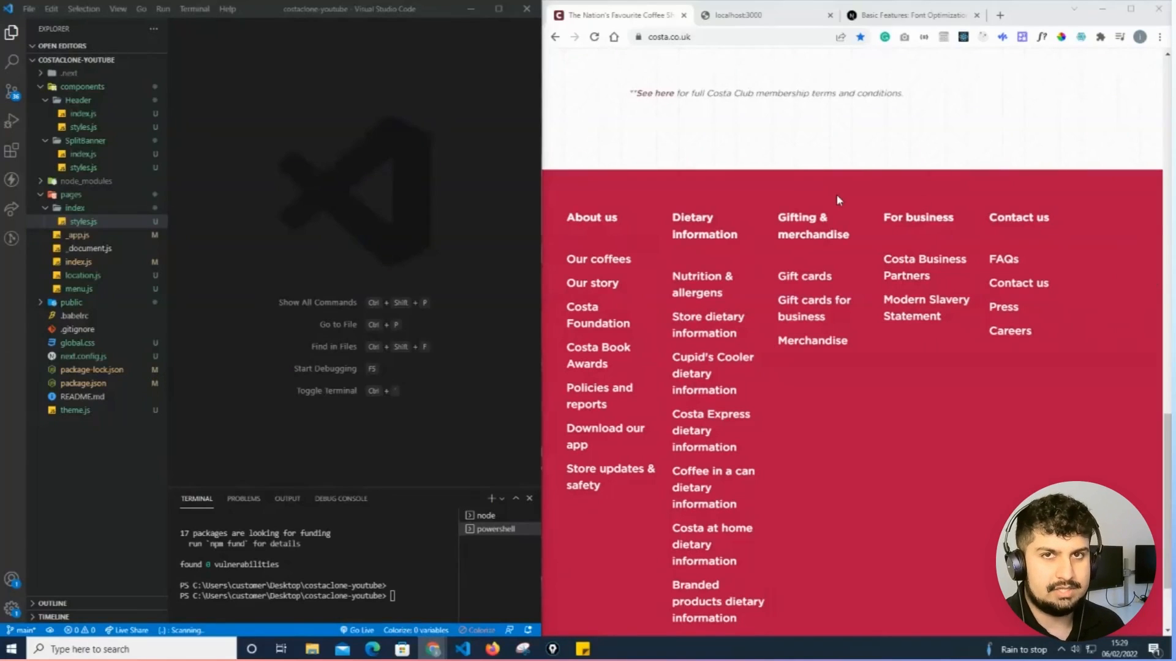
# Step: Add a <Terms> element with the Costa Club membership sentence after the SplitBanner in pages/index.js
pyautogui.scroll(3)
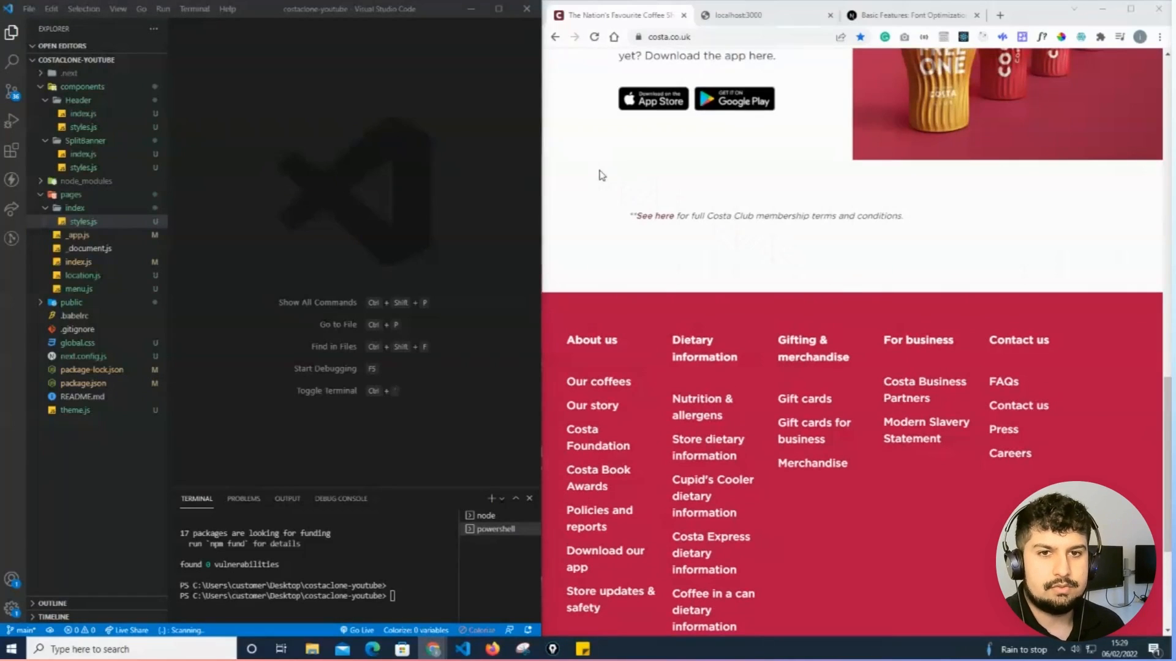
pyautogui.scroll(-3)
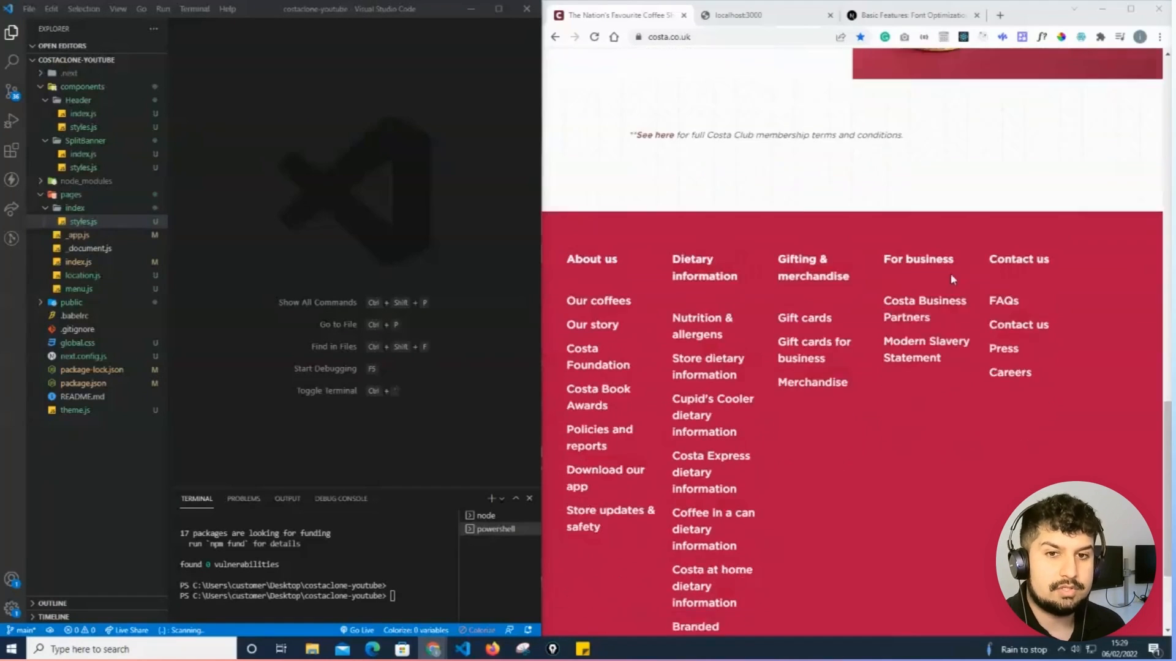
pyautogui.scroll(-3)
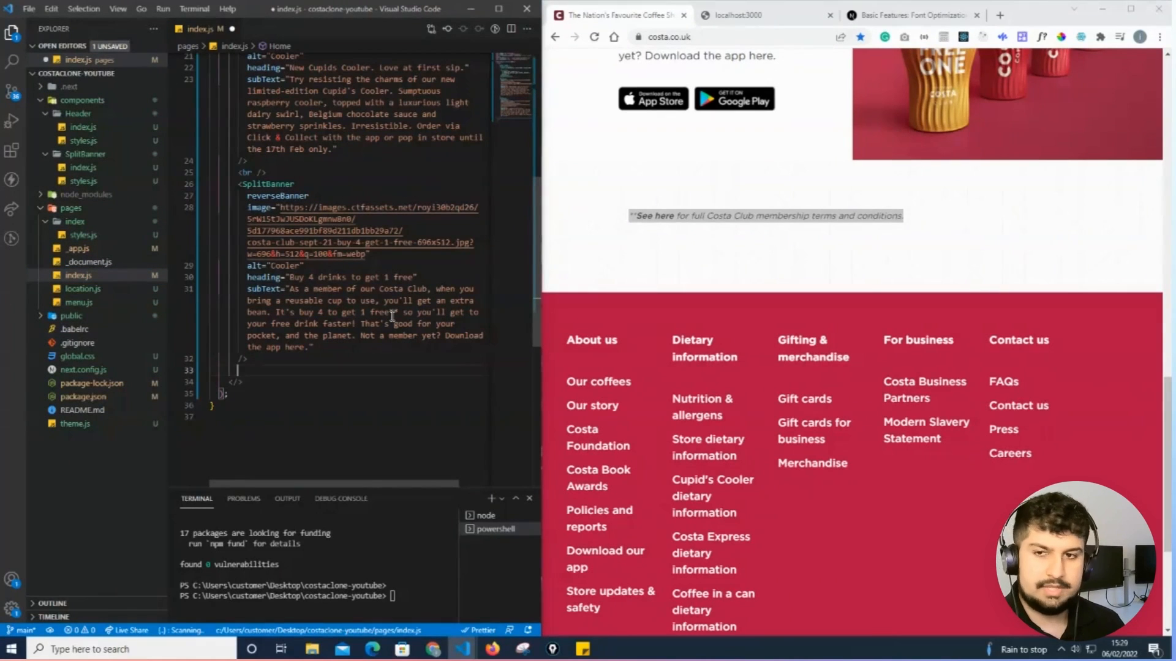
pyautogui.write('p')
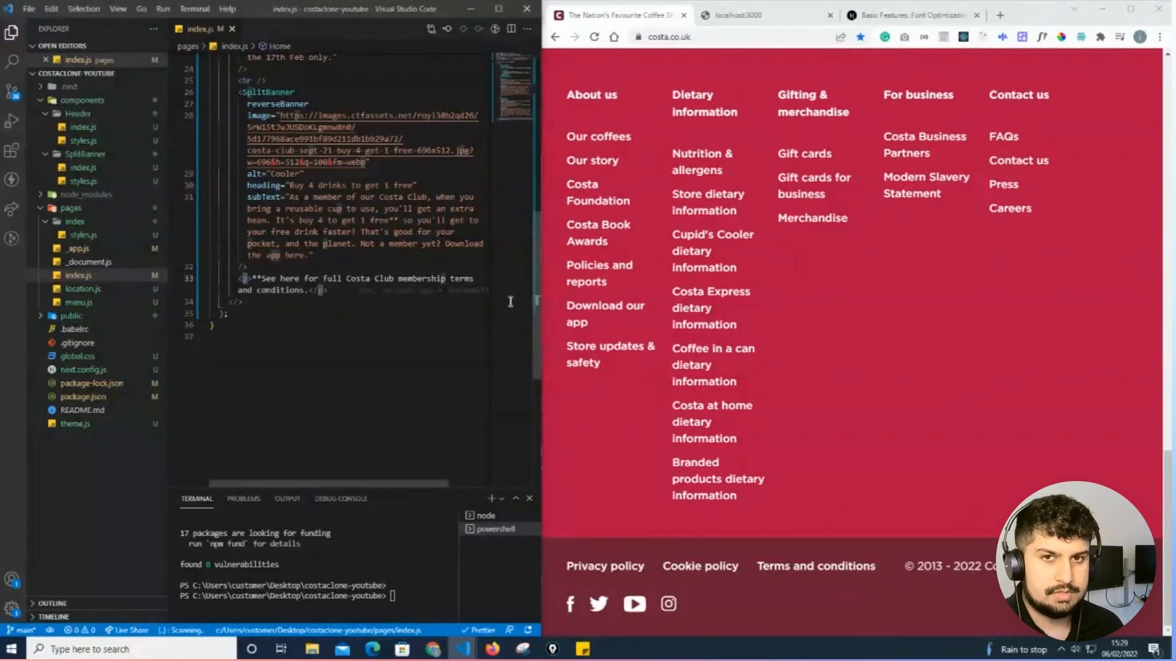
pyautogui.write('Terms } from "./index/styles";')
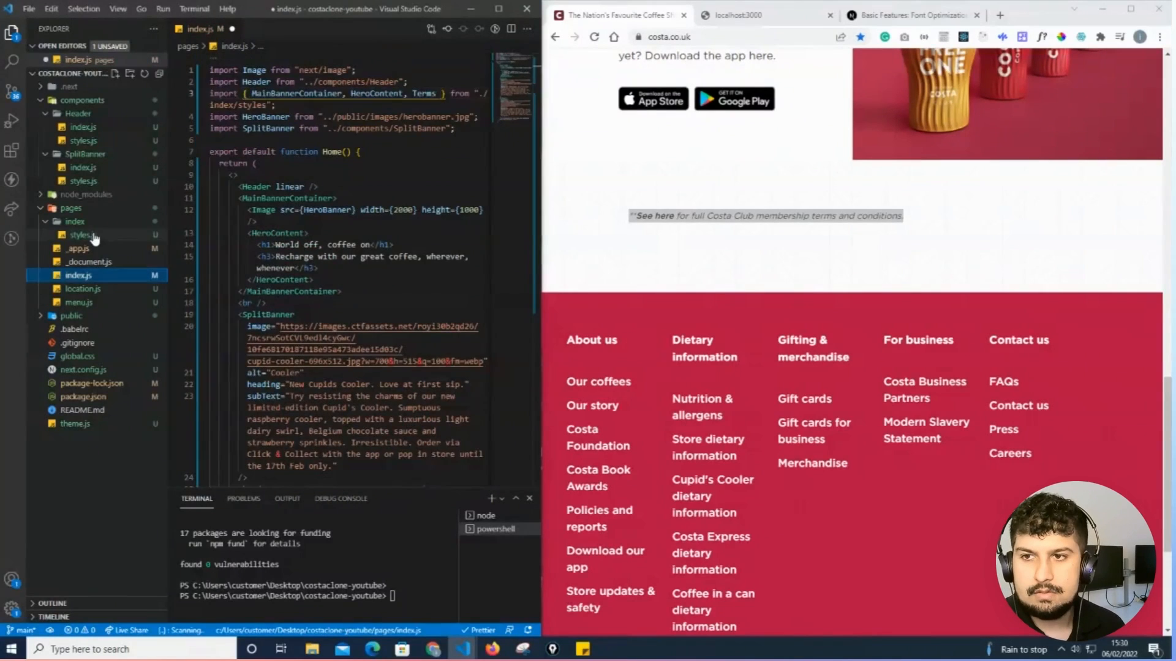
# Step: Export Terms as styled.p with padding 30px and text-align left in pages/index/styles.js
pyautogui.click(78, 235)
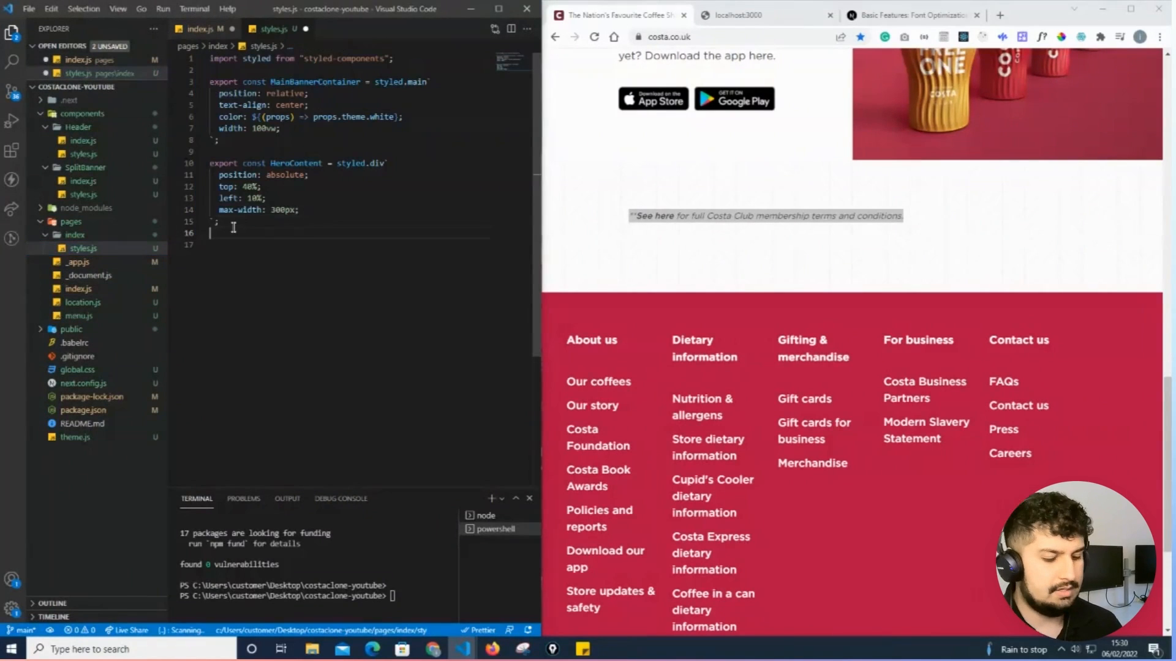
pyautogui.write('export c')
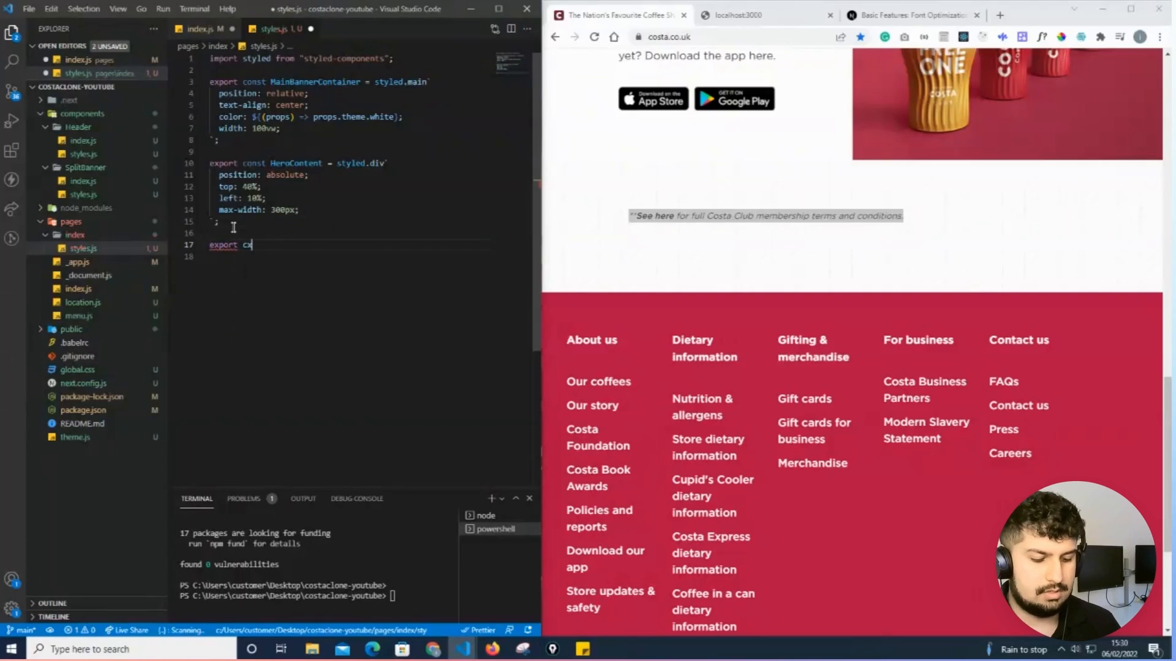
pyautogui.write('onst')
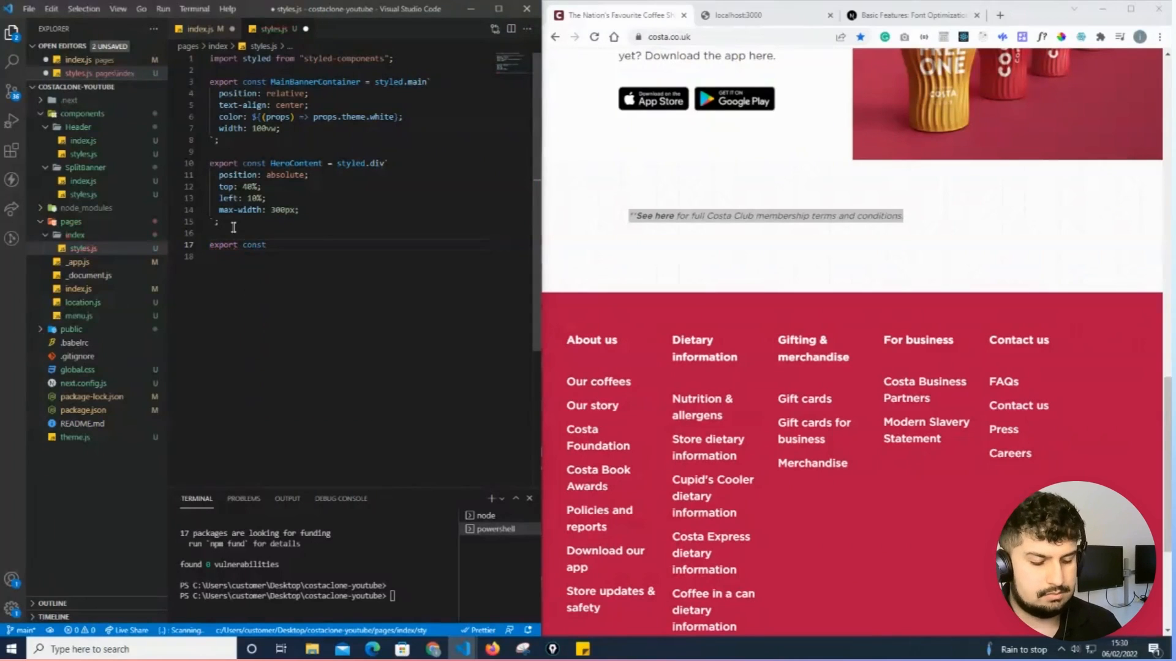
pyautogui.write('Terms = style')
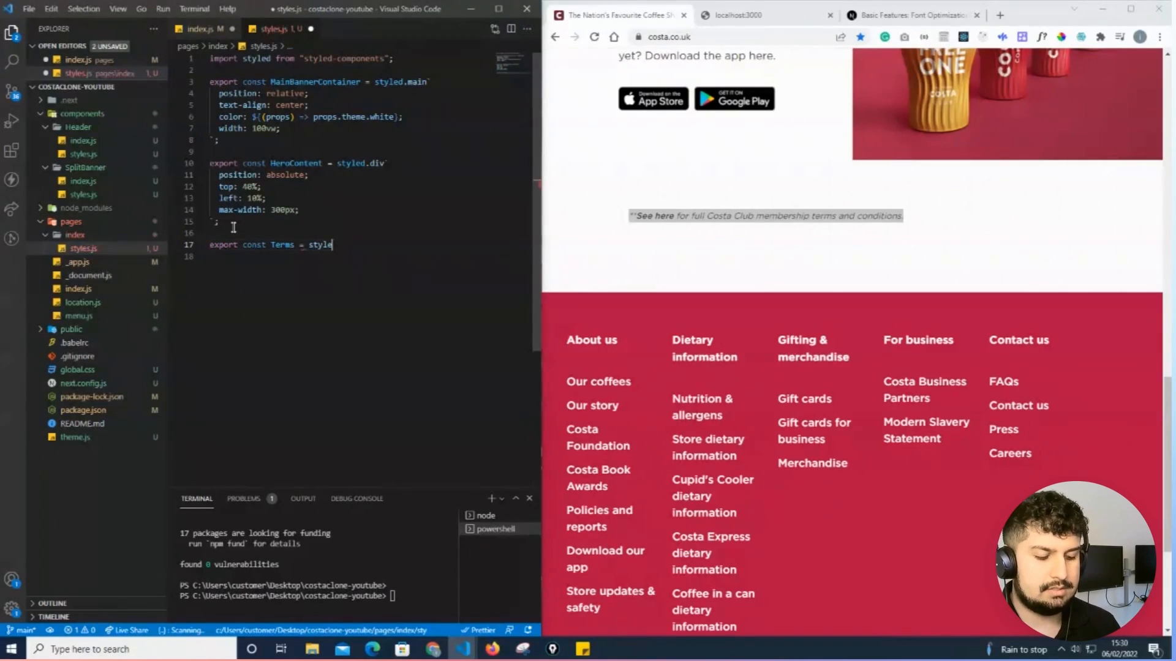
pyautogui.write('.p`')
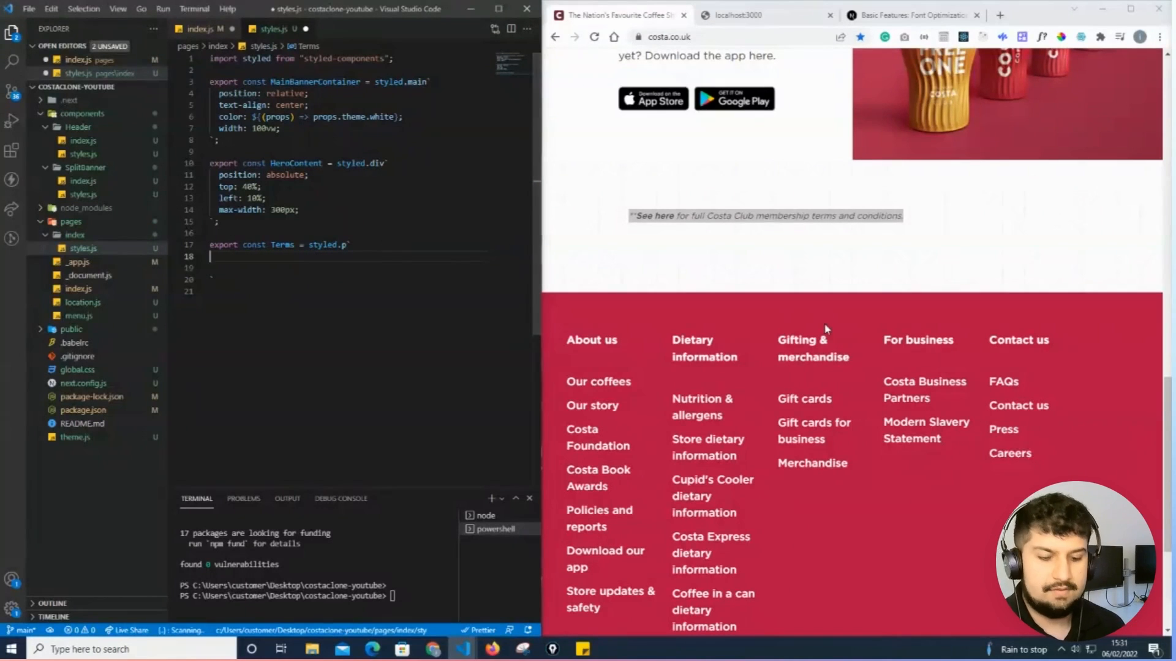
pyautogui.write('padding: 30px;')
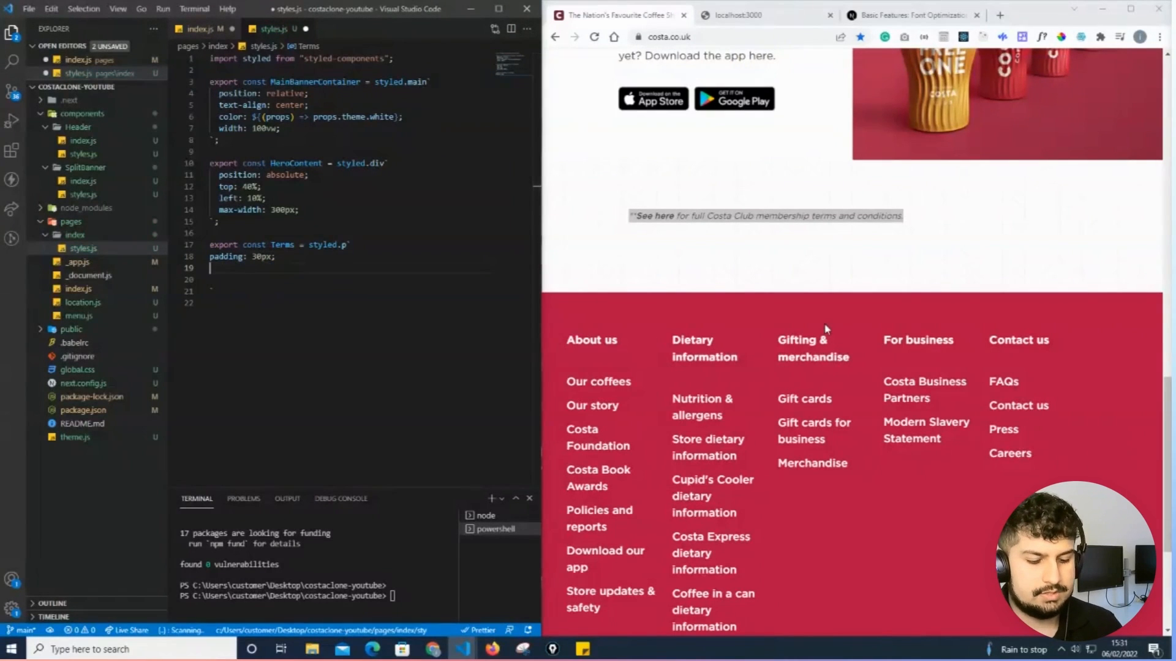
pyautogui.write('text-align: left;')
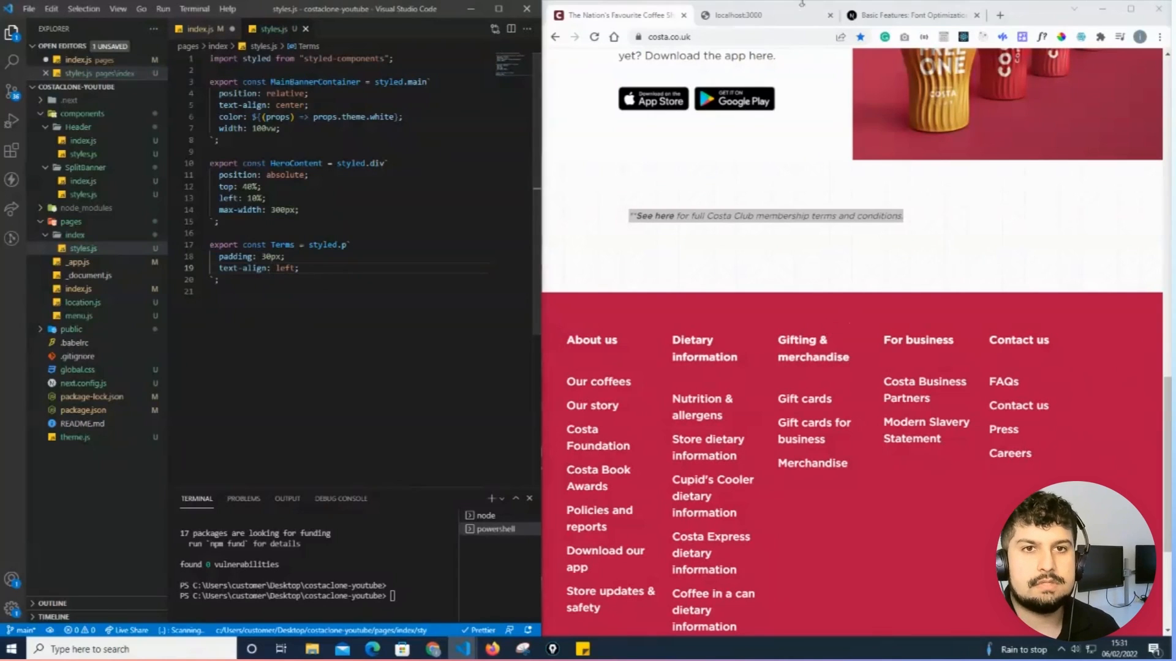
pyautogui.click(749, 15)
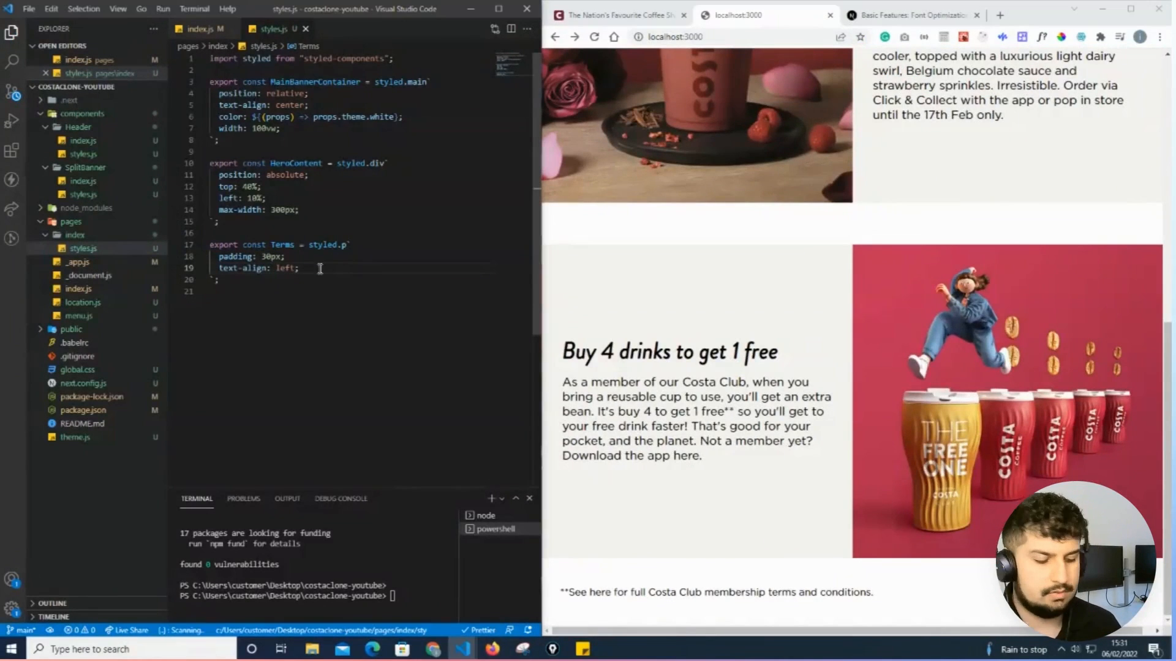
# Step: Give Terms font-style italic, a small rem font-size, line-height 20px and color gray, then check the clone
pyautogui.write('for')
pyautogui.write('font-size: ')
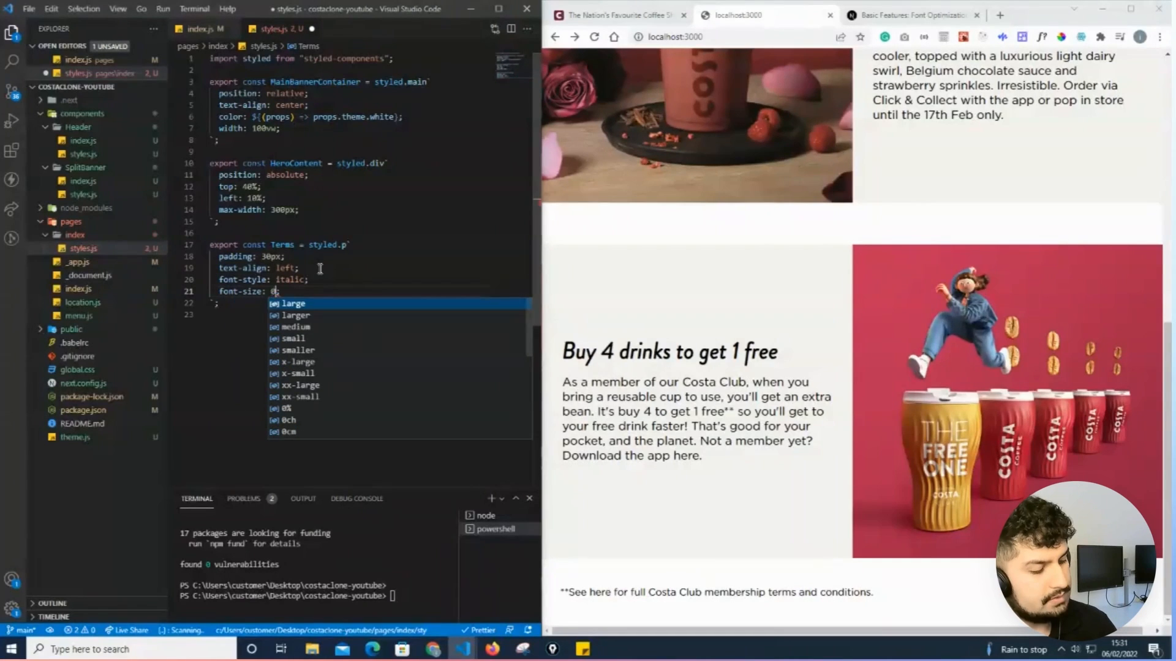
pyautogui.write('0.6rem;')
pyautogui.write('line-height: ;')
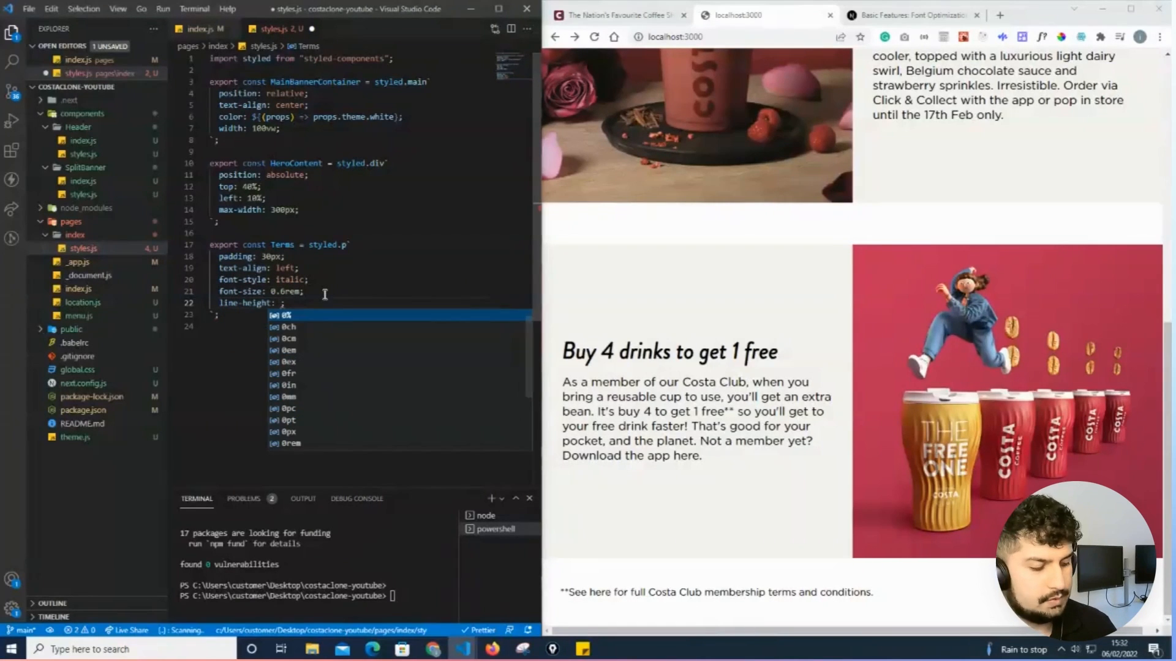
pyautogui.write('20px')
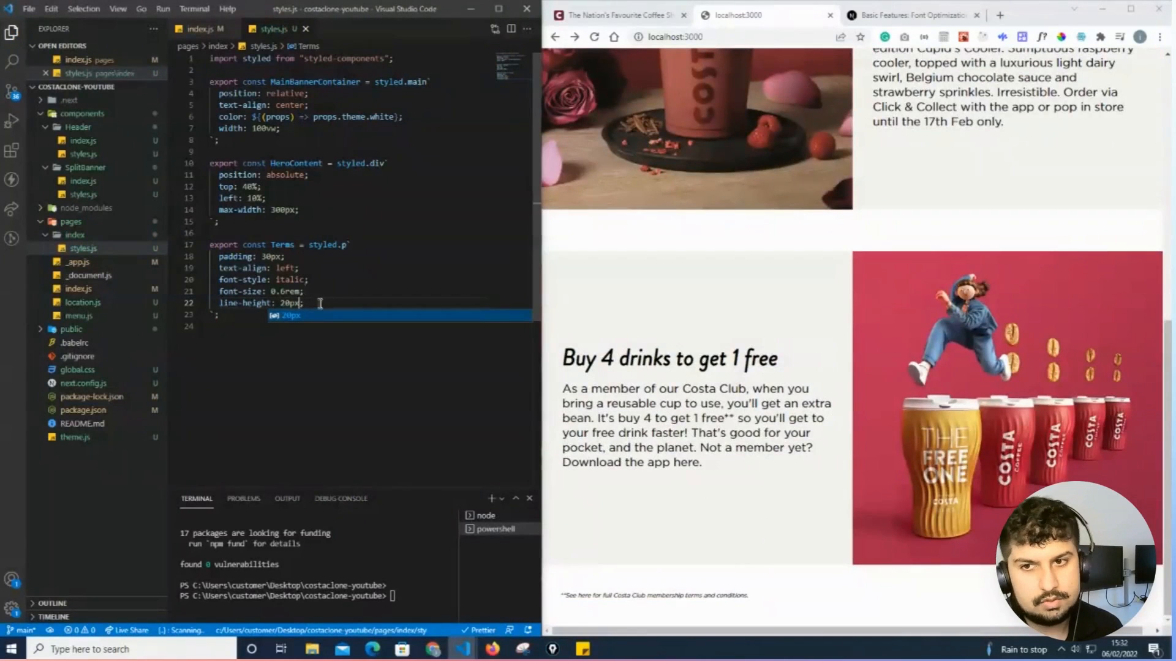
pyautogui.write('col')
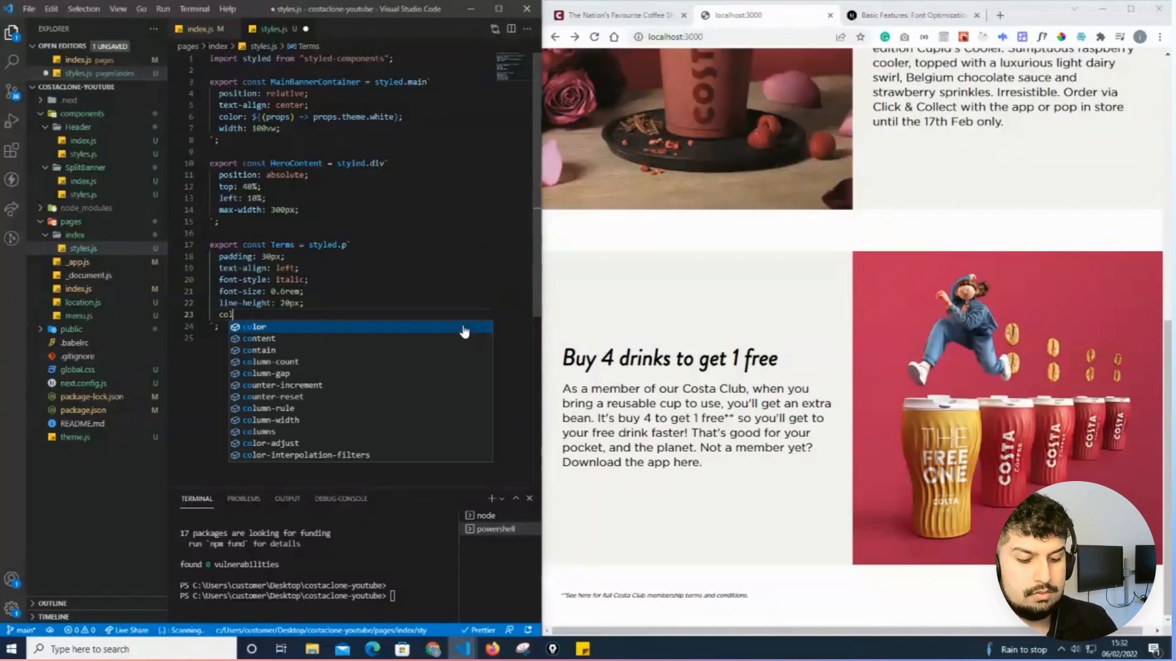
pyautogui.write('ight:')
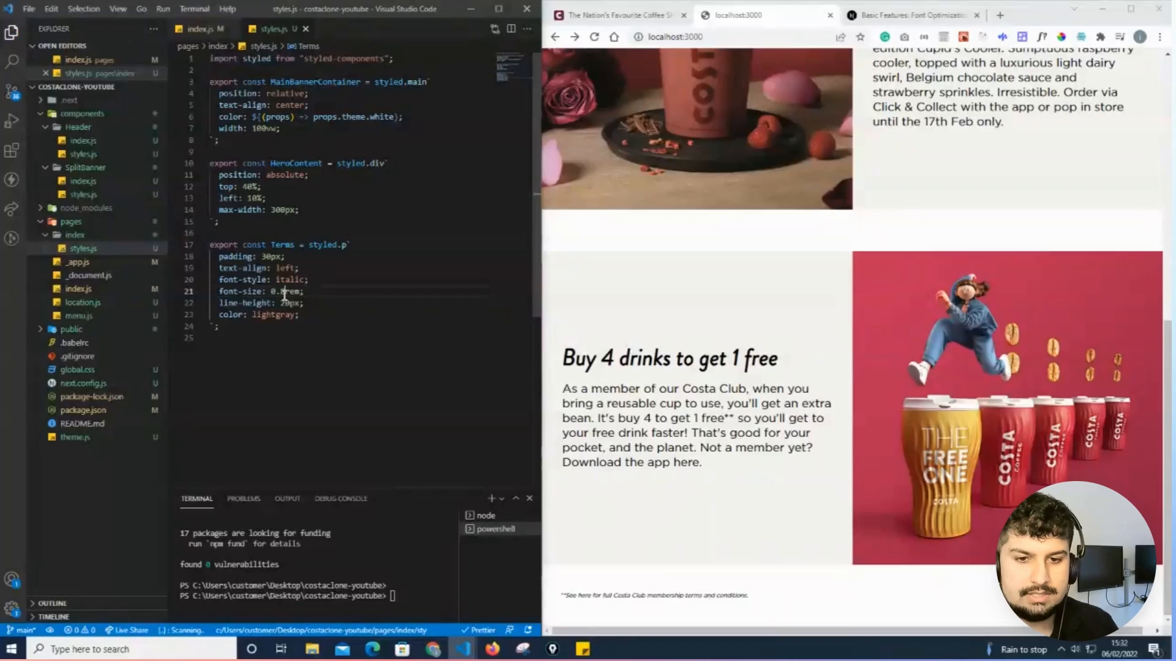
pyautogui.scroll(-3)
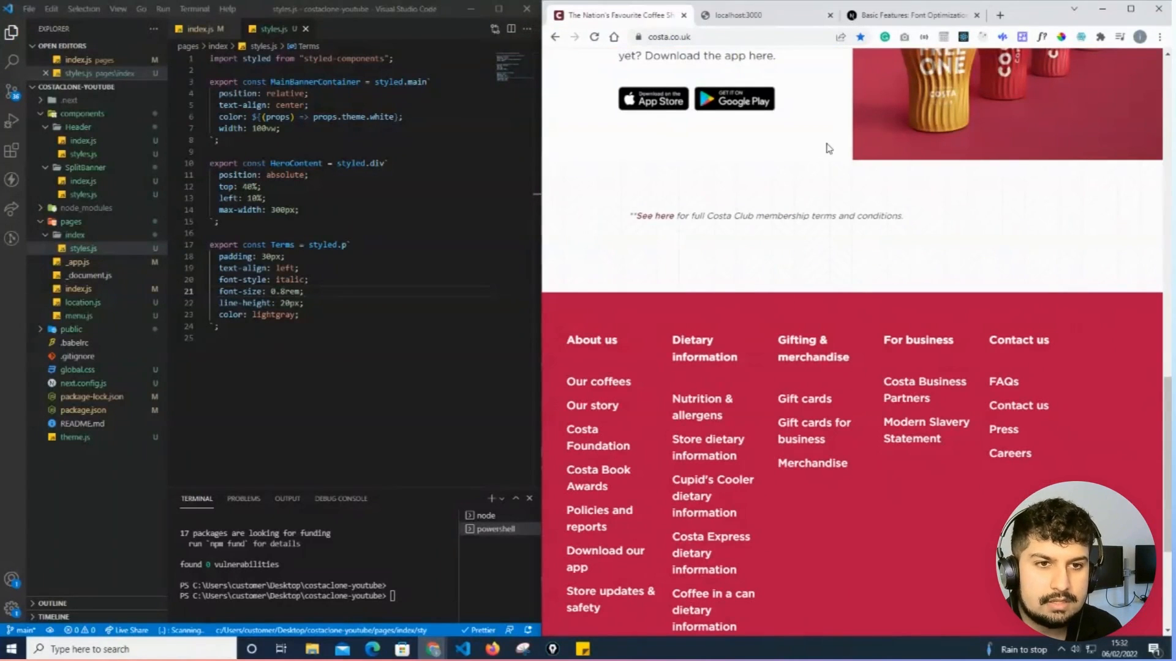
pyautogui.click(739, 14)
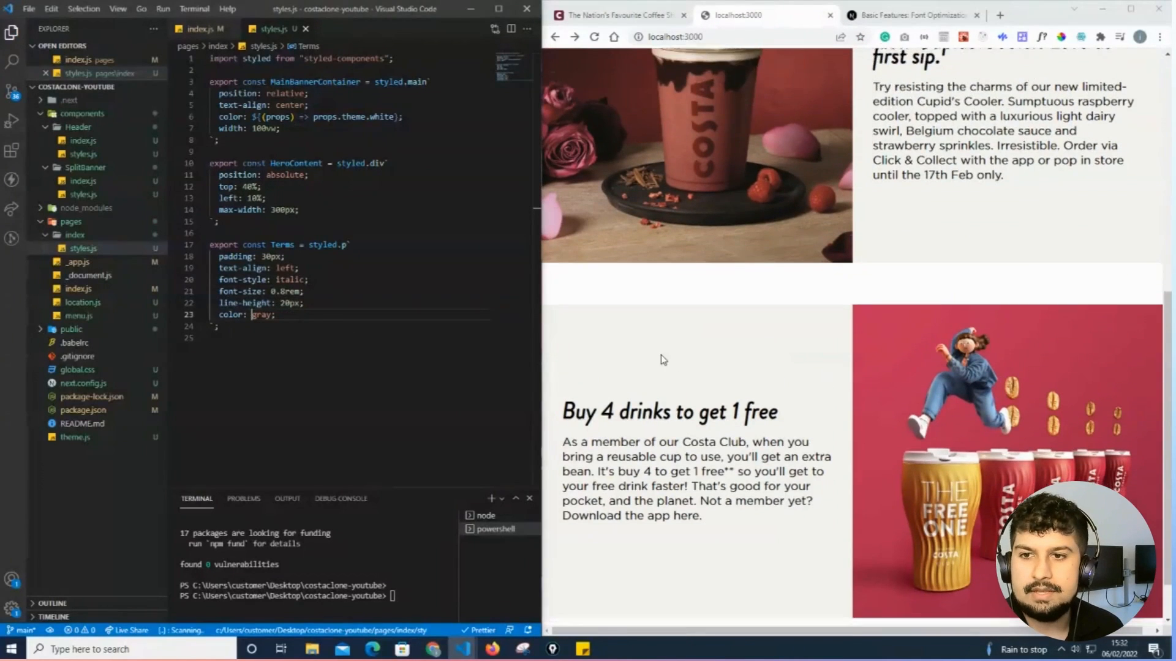
pyautogui.scroll(-3)
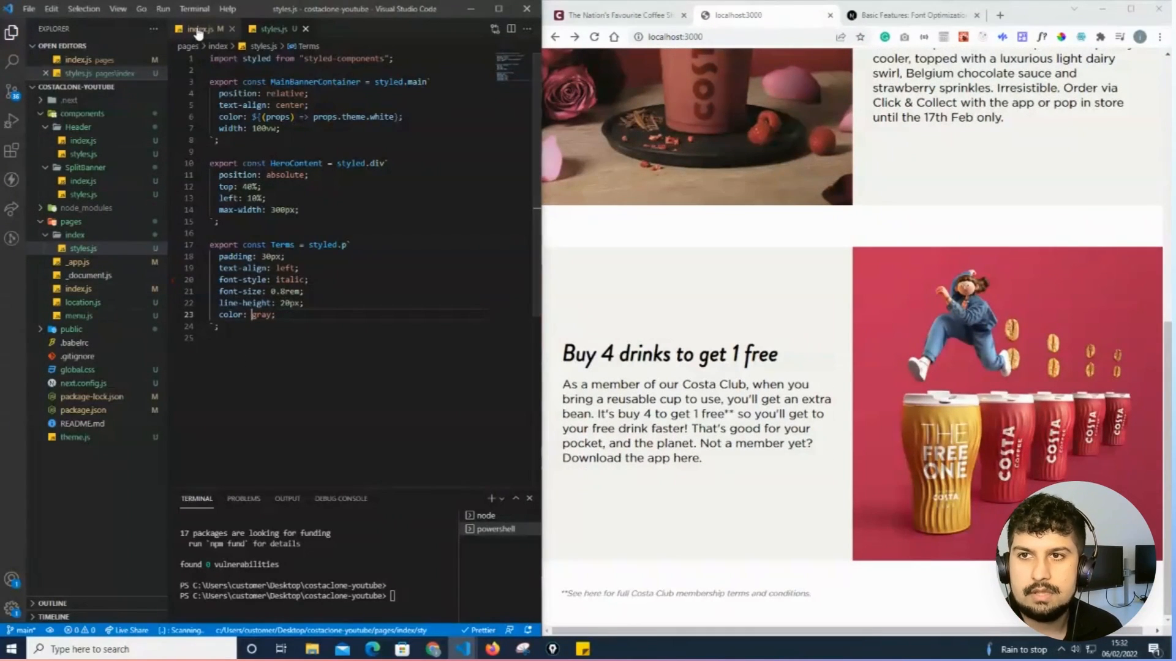
# Step: Place <Footer /> after </Terms> in the home page's index.js
pyautogui.click(200, 28)
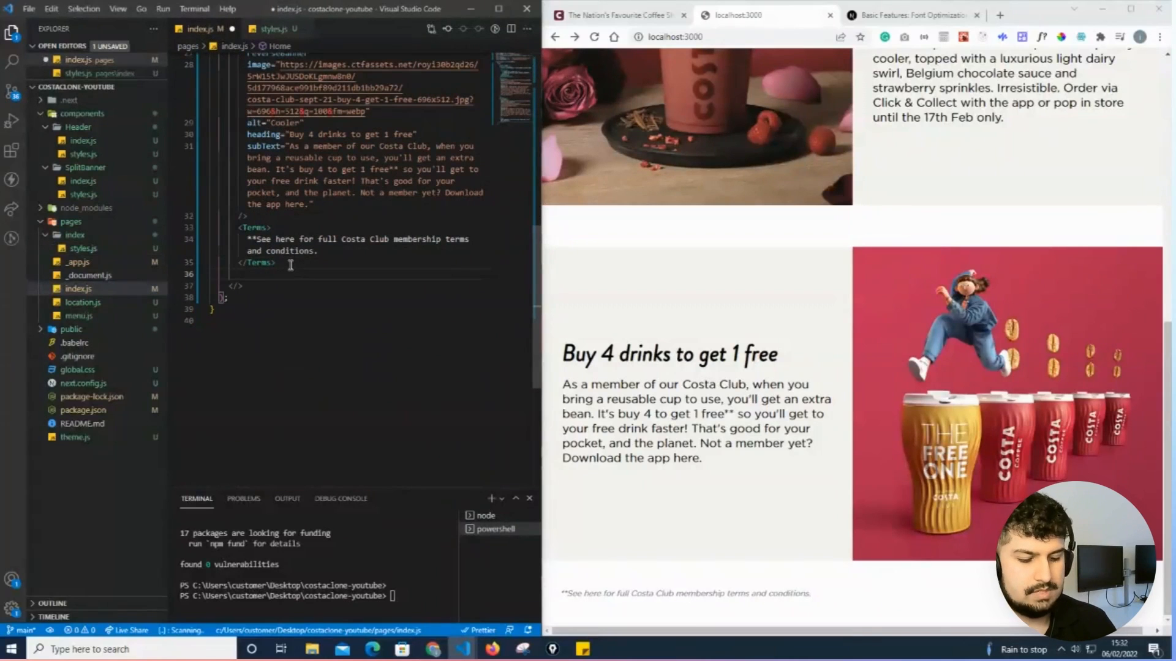
pyautogui.write('<Footer />')
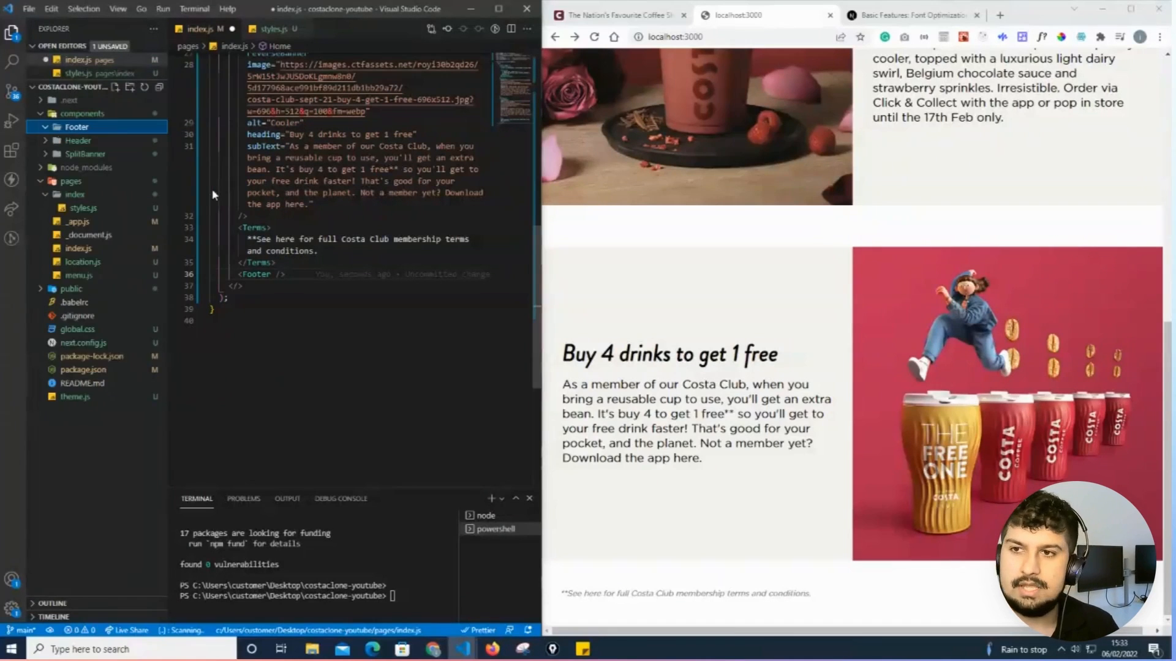
# Step: Scaffold a Footer function component via the rfc snippet with Container, ColumnContainer and Column link markup
pyautogui.write('rfc')
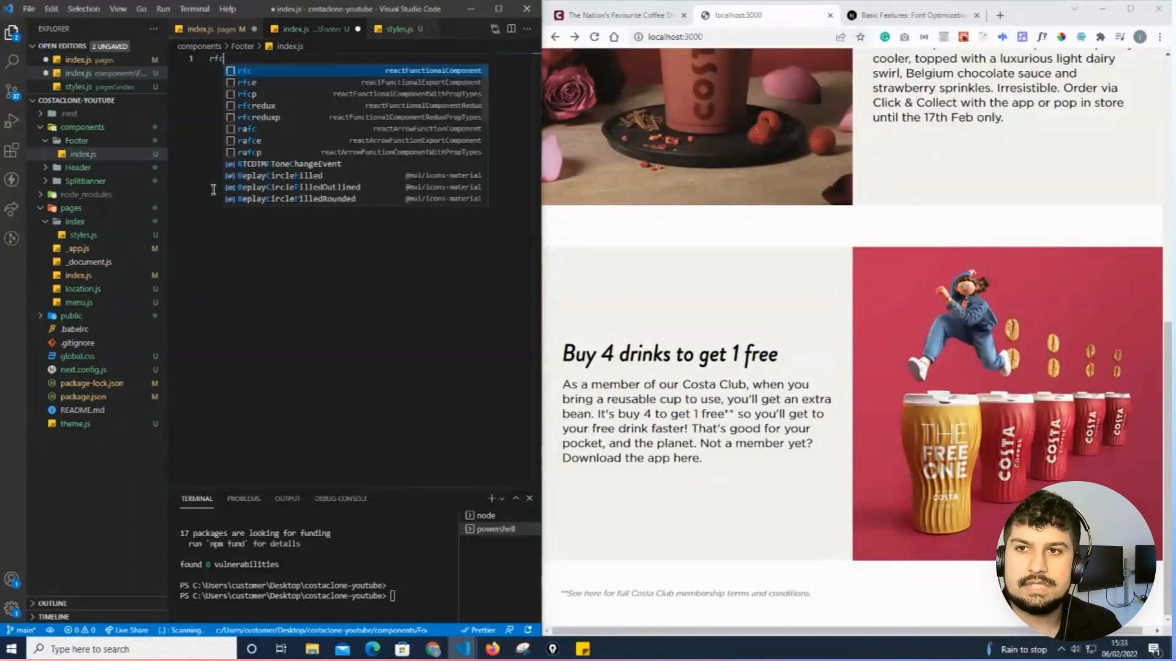
pyautogui.press('Tab')
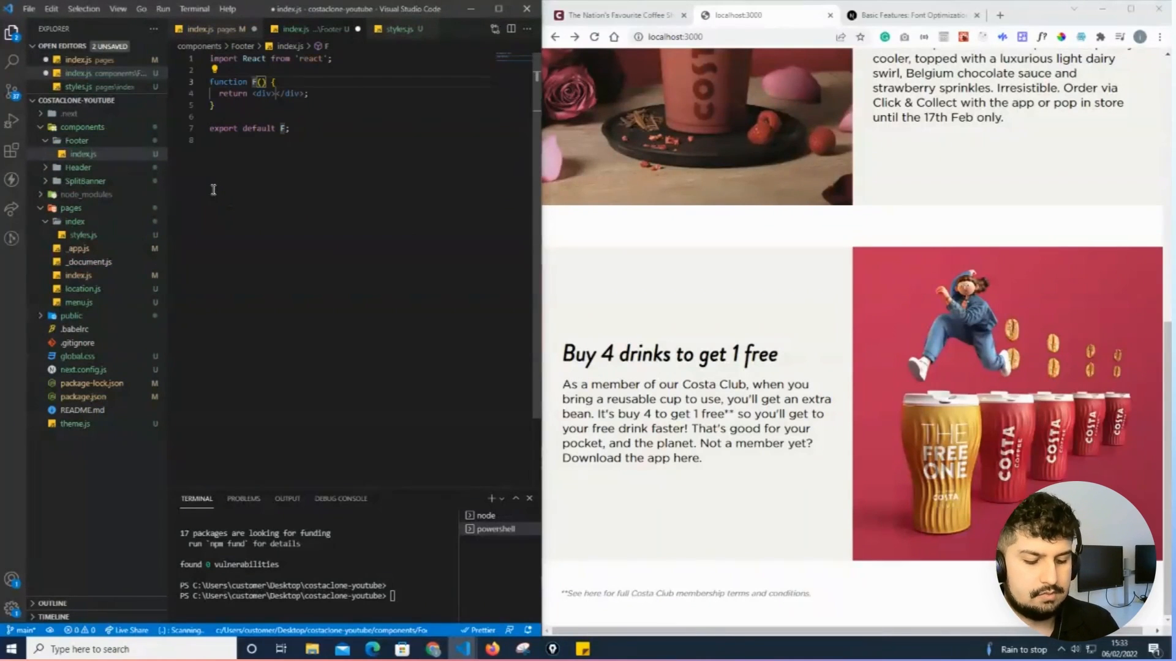
pyautogui.write('ooter')
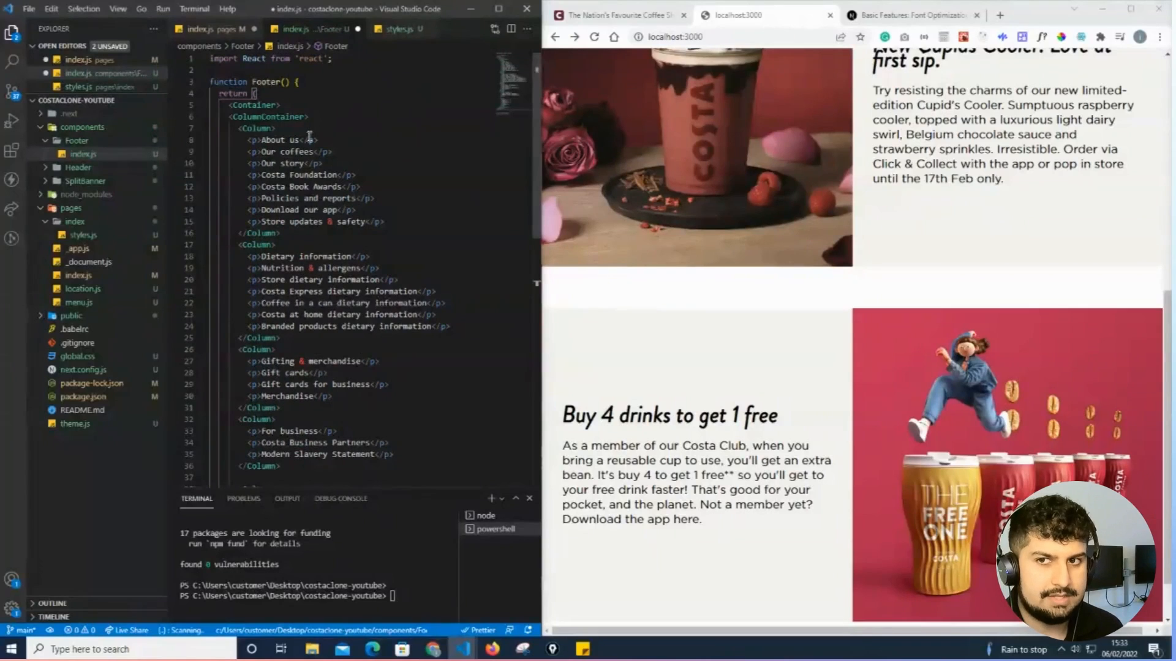
pyautogui.scroll(-3)
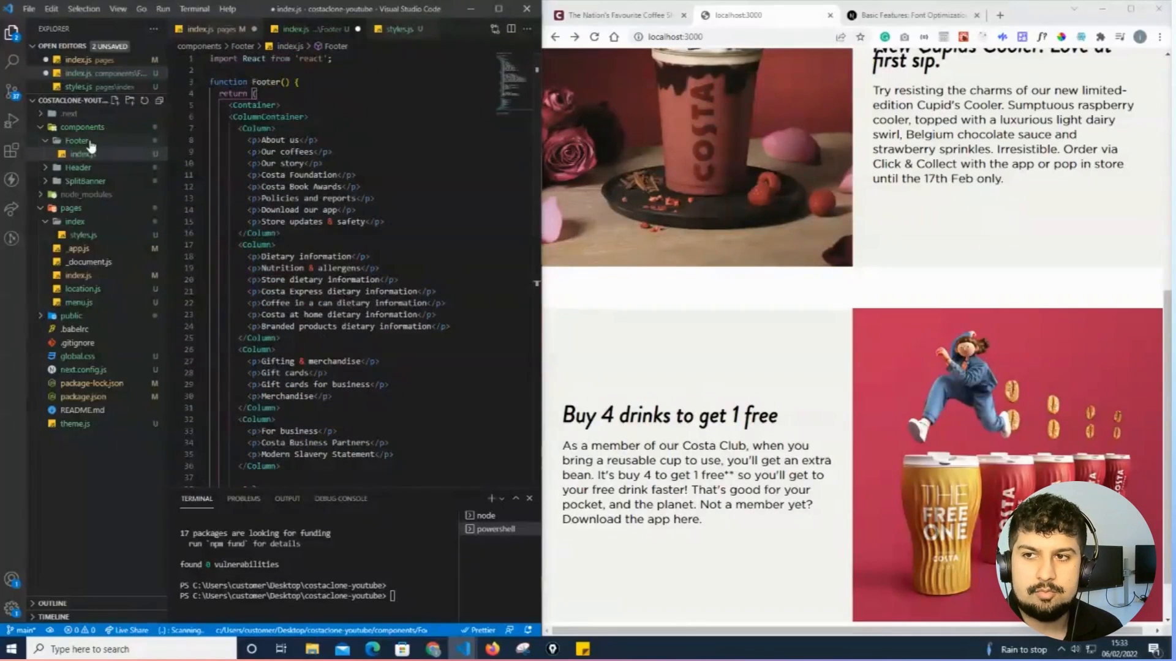
# Step: Create Footer/styles.js defining Container as styled.footer plus red grid ColumnContainer and flex Column
pyautogui.rightClick(77, 140)
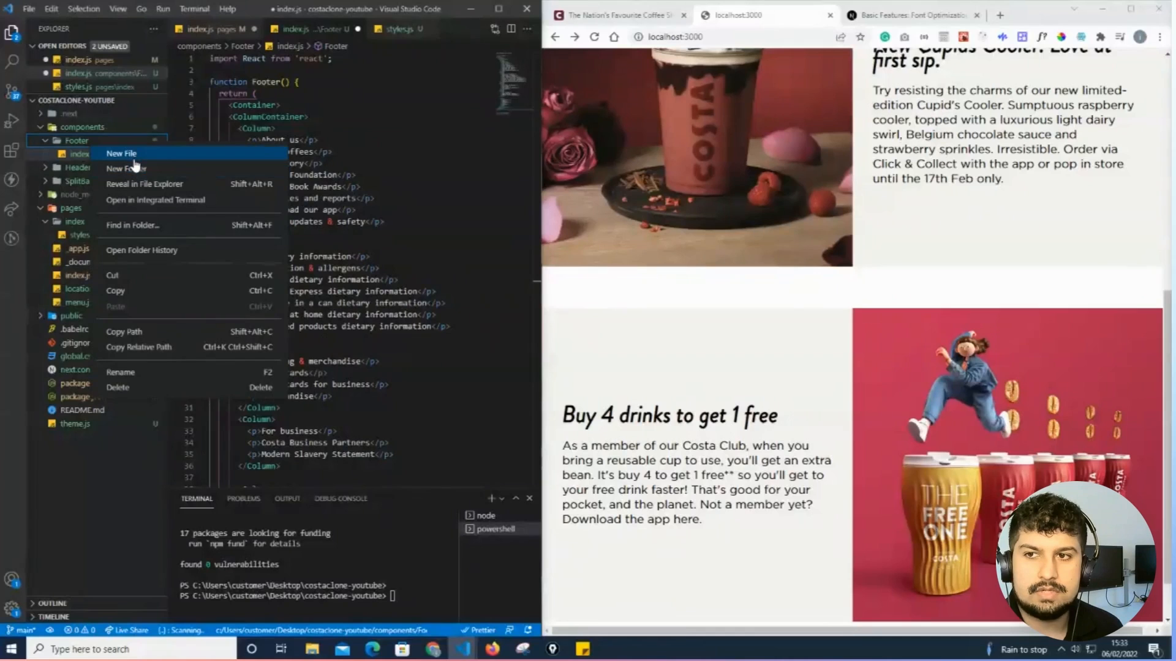
pyautogui.click(121, 153)
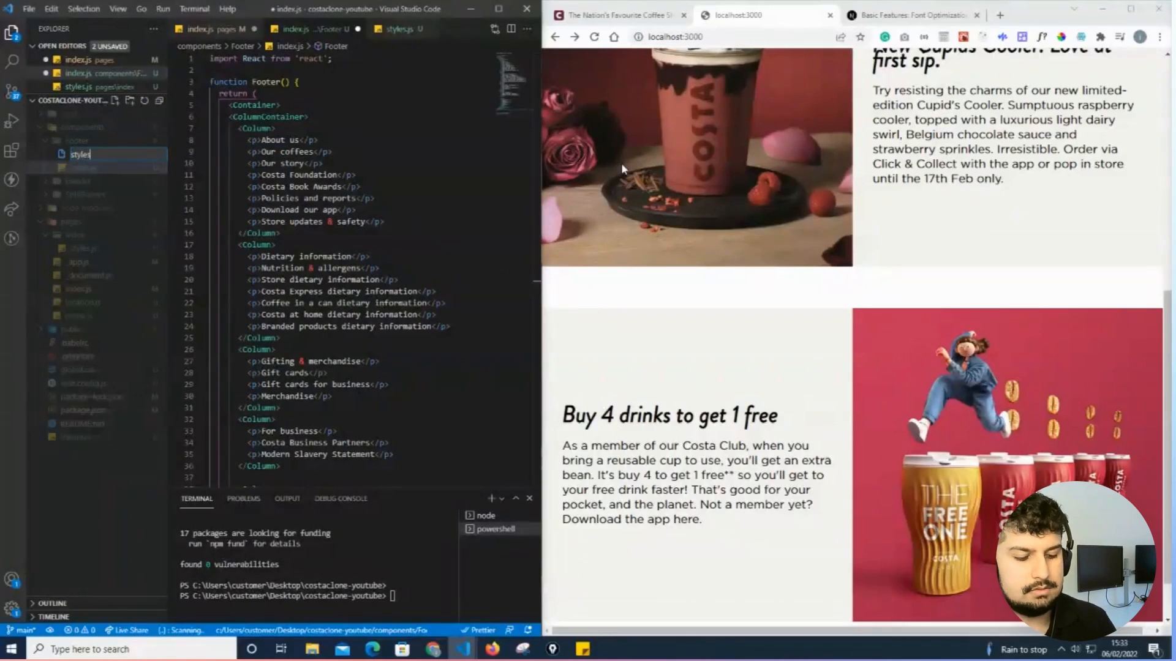
pyautogui.click(85, 181)
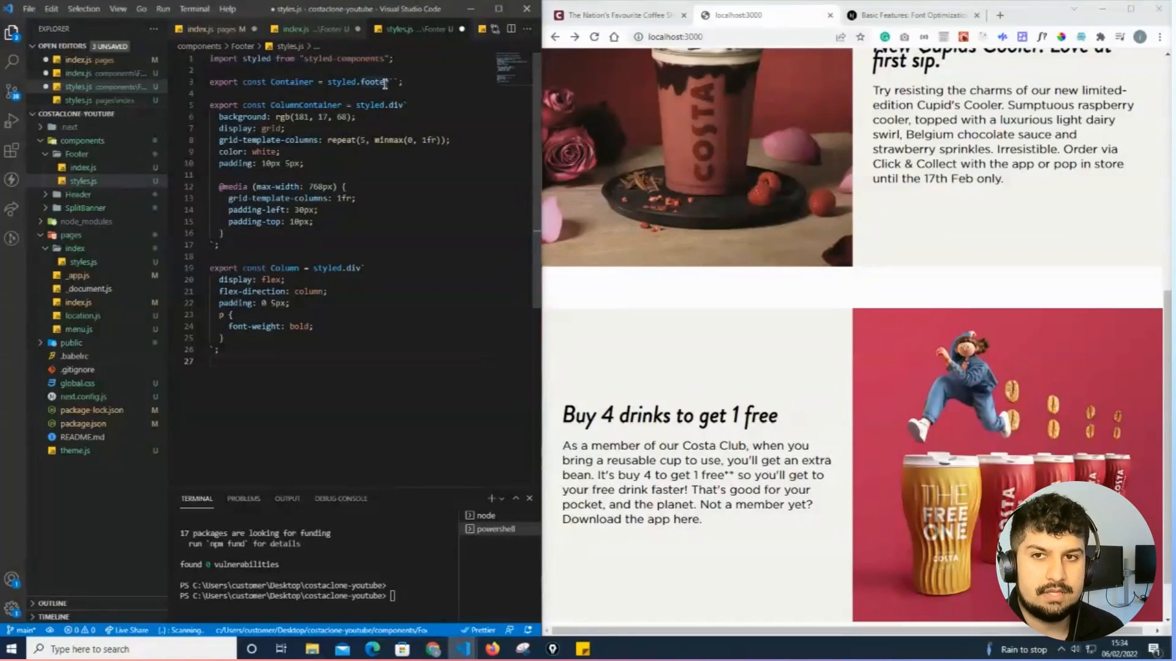
pyautogui.doubleClick(372, 82)
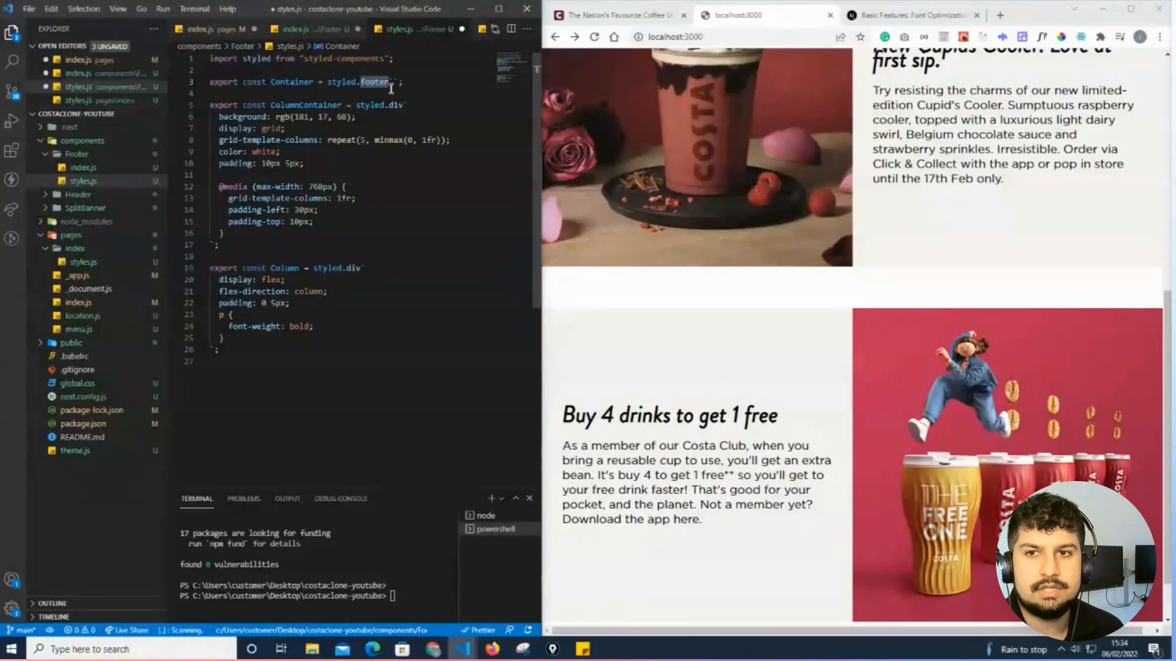
pyautogui.moveTo(254, 140)
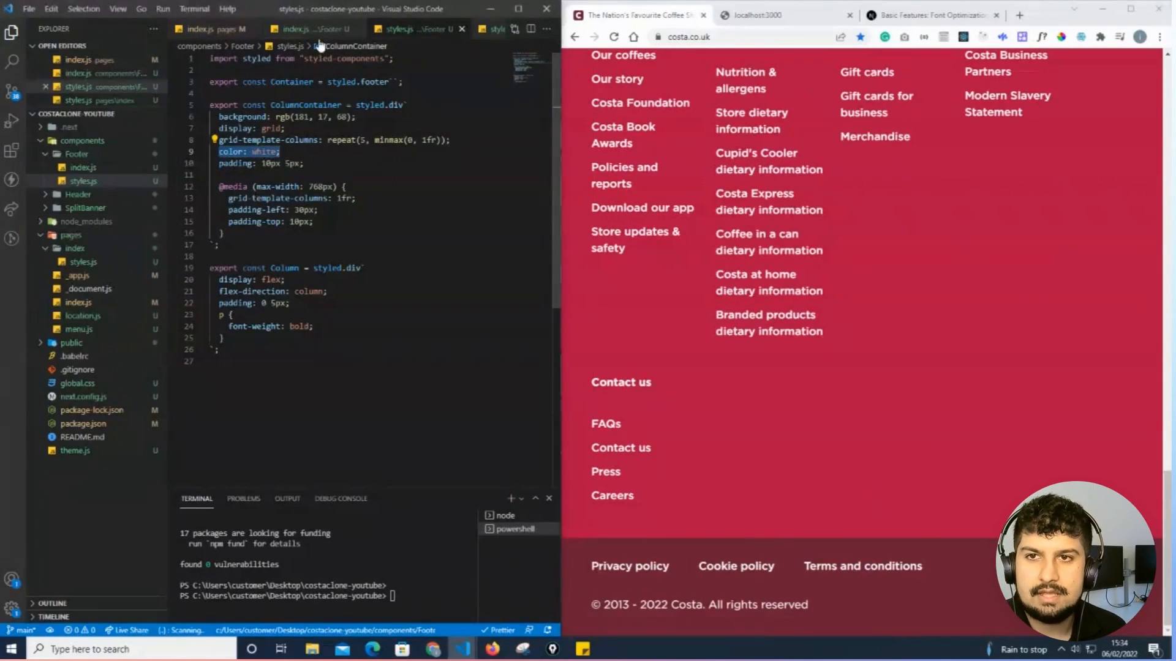
# Step: Import { Container, ColumnContainer, Column } from "./styles" in the Footer component
pyautogui.click(294, 28)
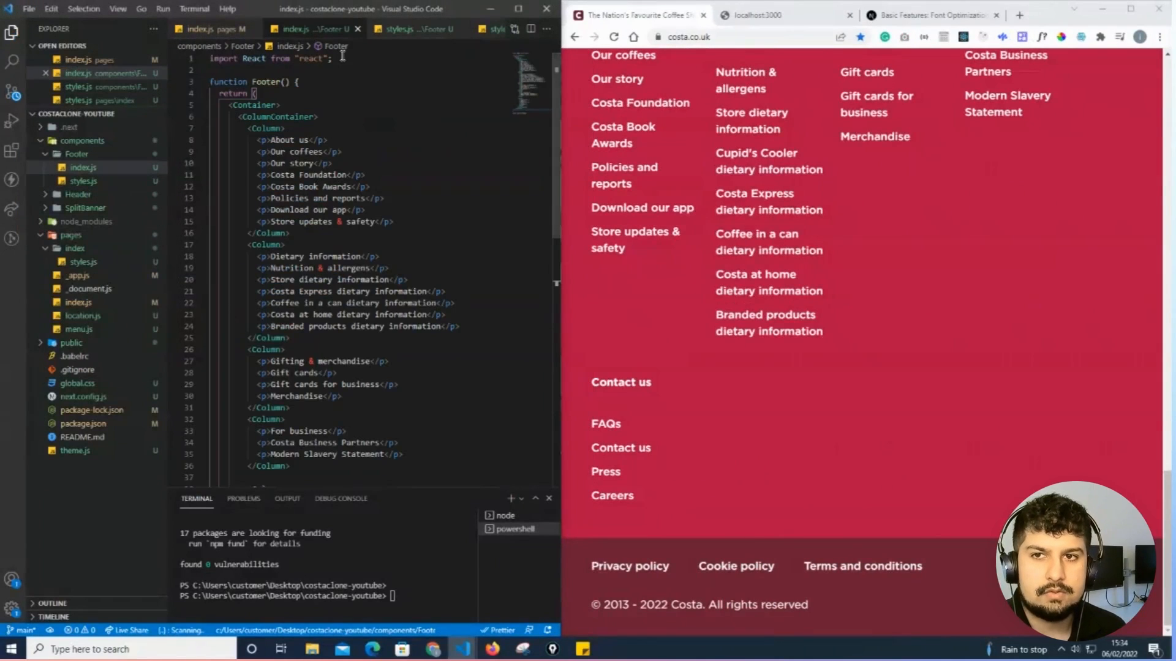
pyautogui.write('import {Container,')
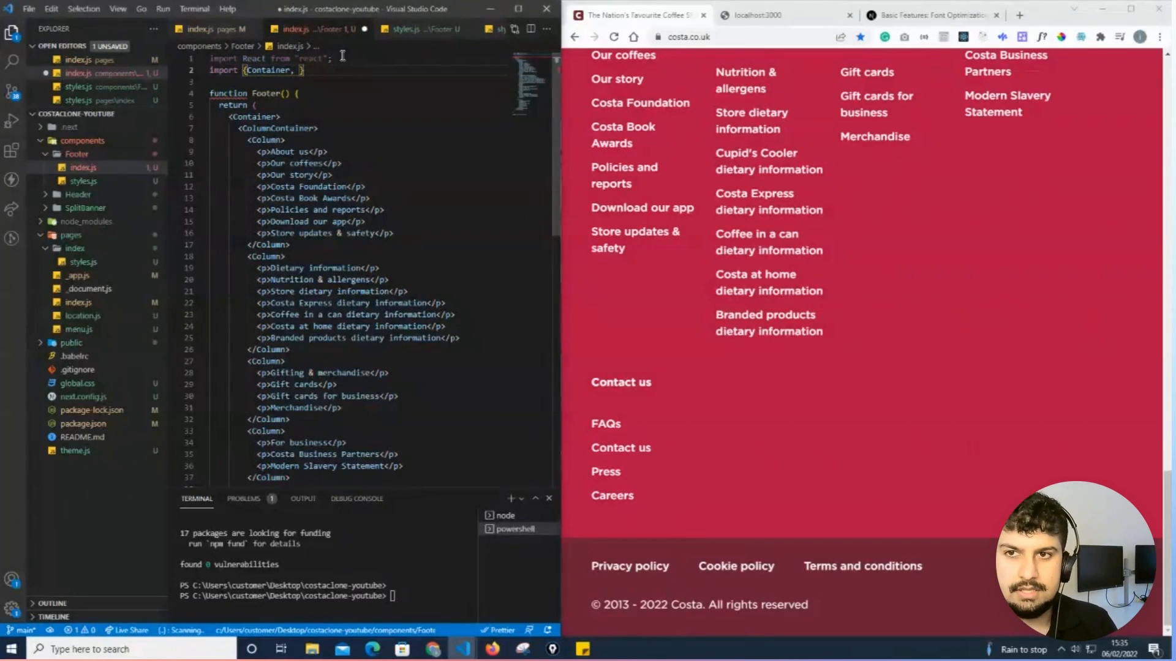
pyautogui.doubleClick(276, 129)
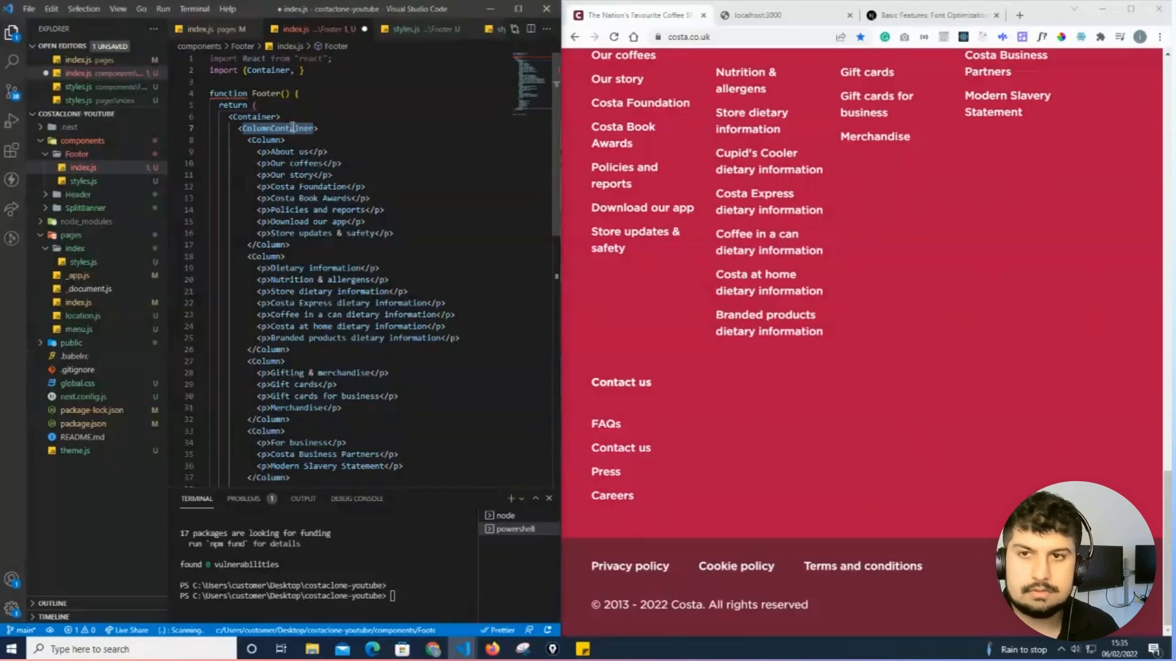
pyautogui.write('ColumnContainer, Column')
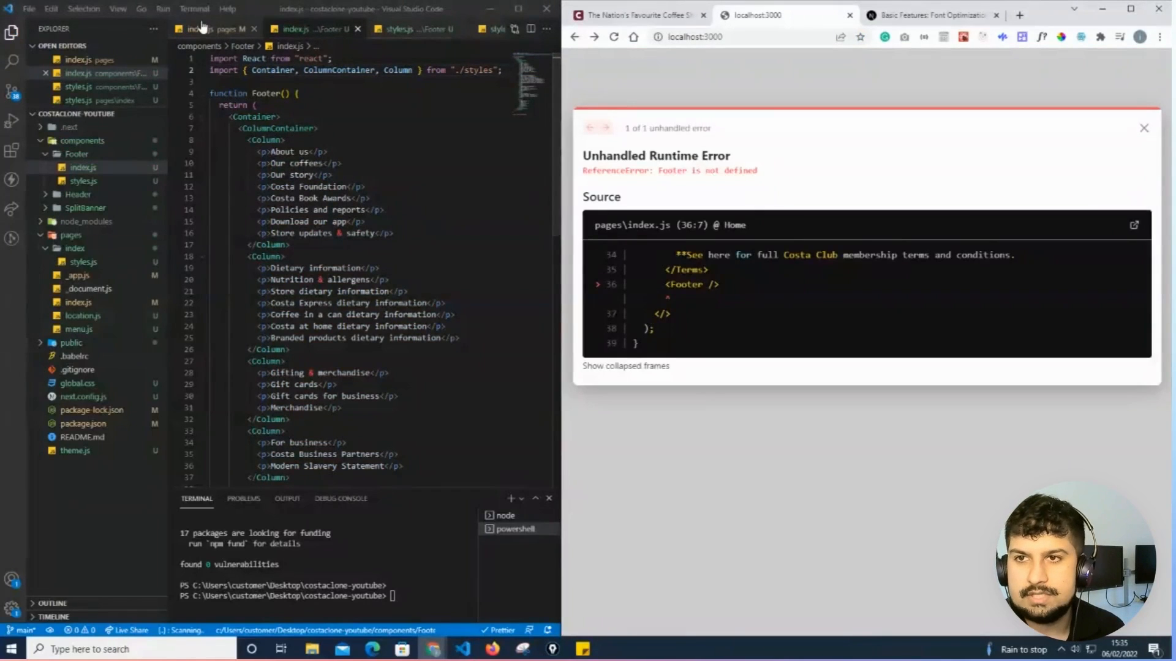
# Step: Add the missing Footer import in pages/index.js so localhost:3000 renders the red footer
pyautogui.click(208, 28)
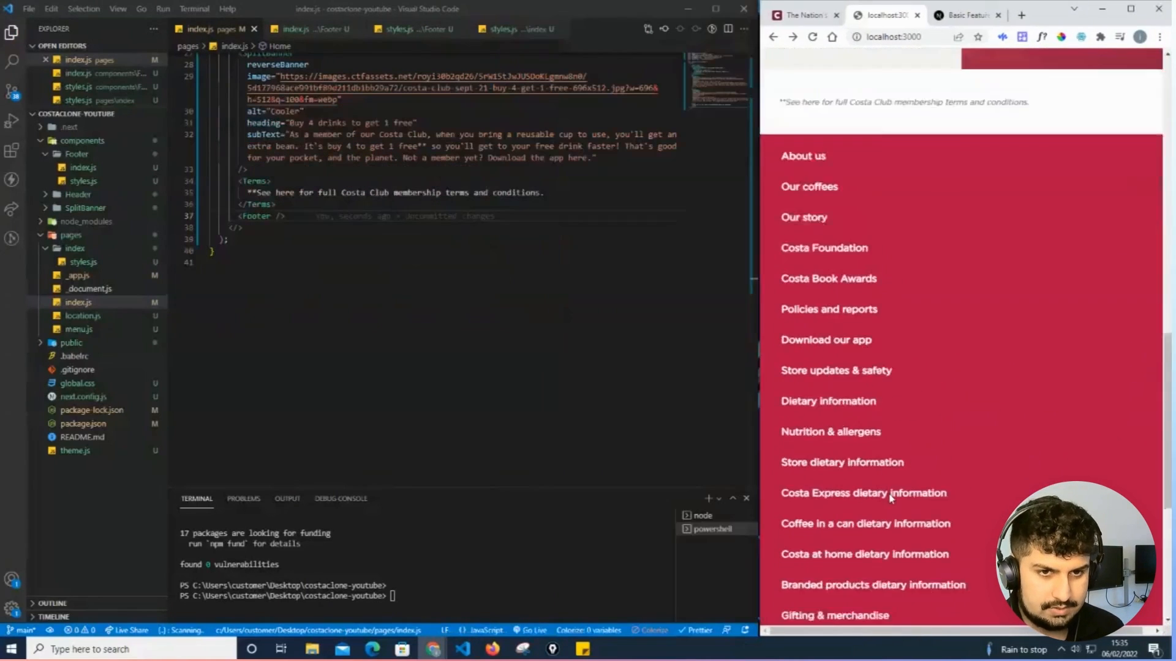
pyautogui.scroll(-3)
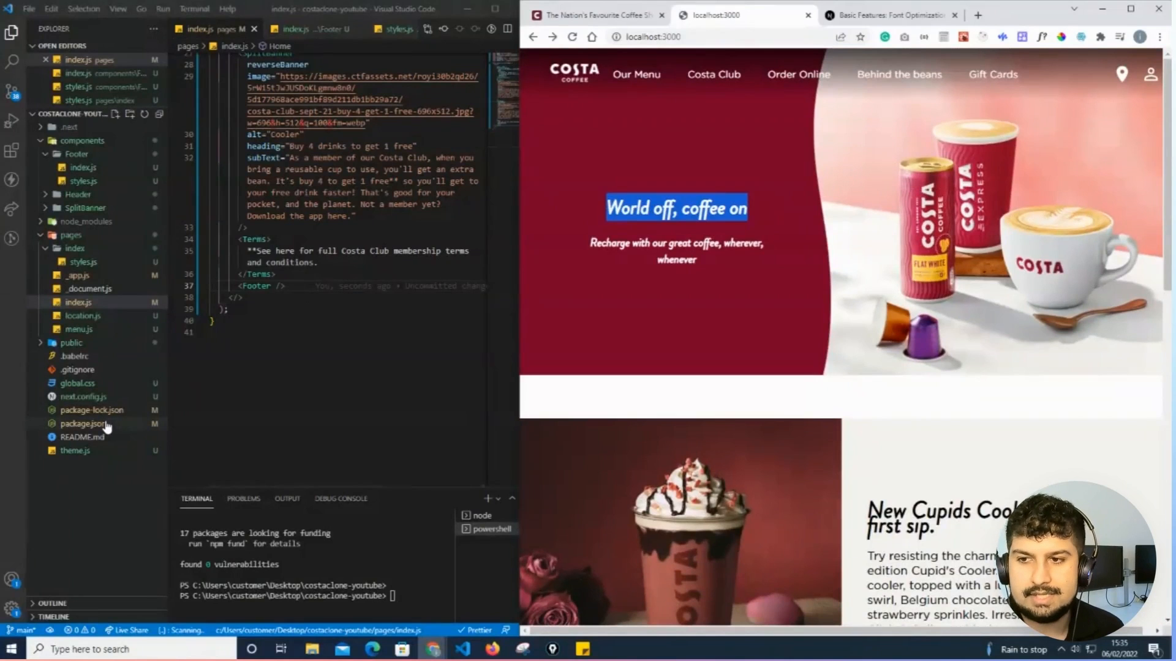
# Step: View global.css with the Gotham Book and Brandon Grotesque font faces, then return to the localhost preview
pyautogui.click(76, 384)
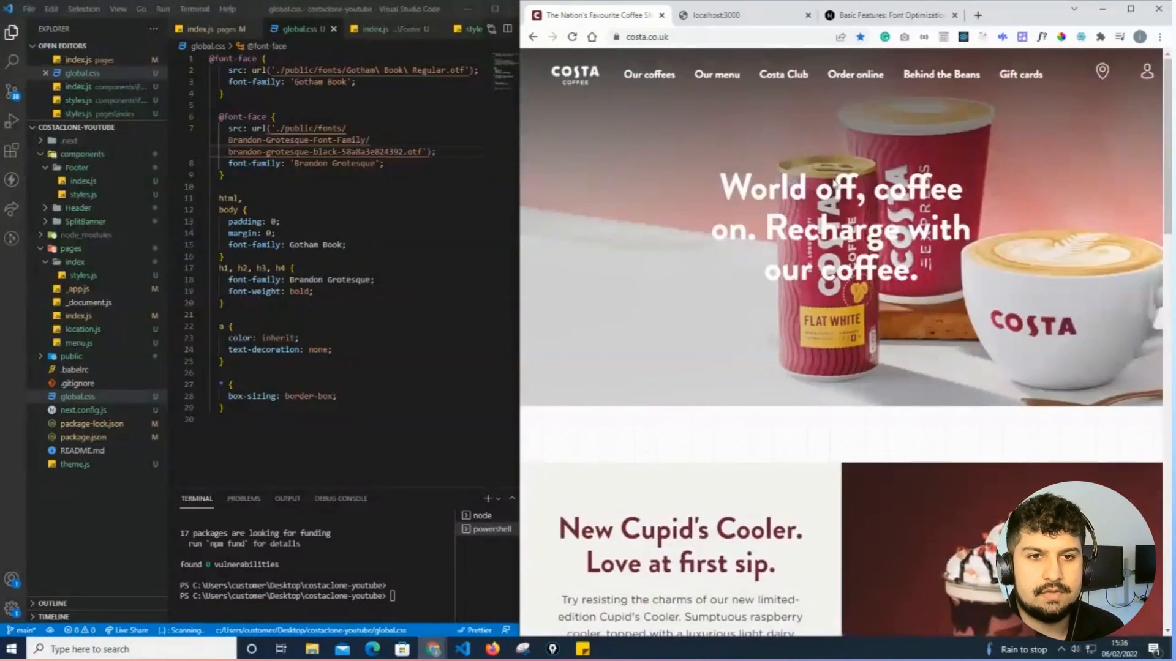
pyautogui.click(712, 15)
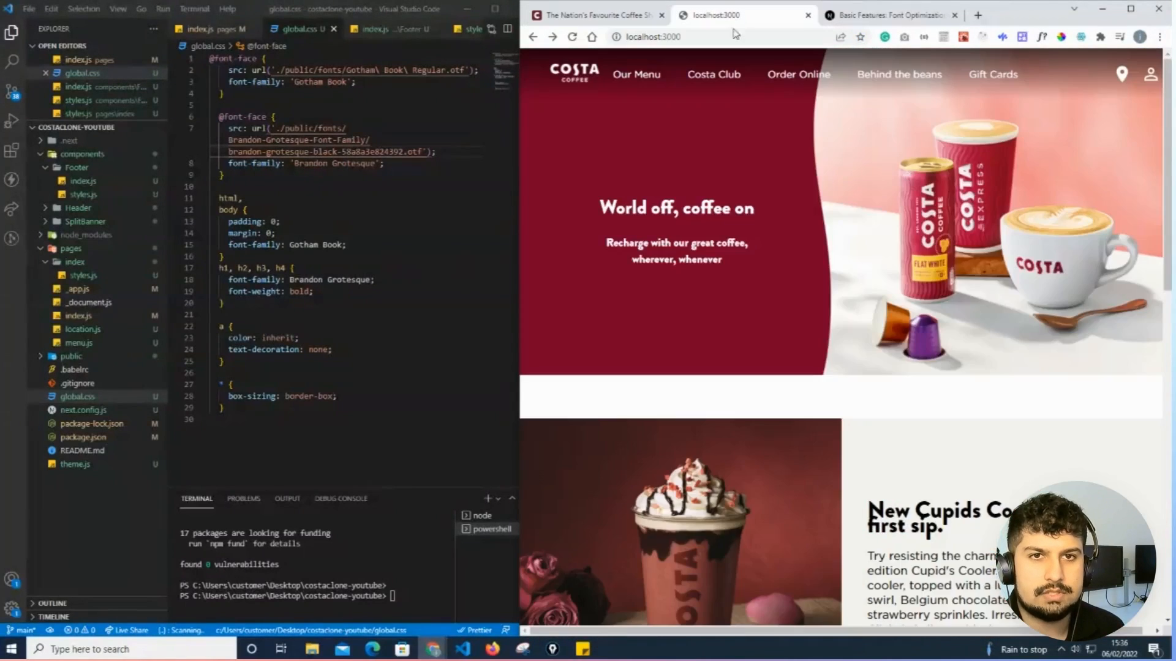
pyautogui.scroll(-3)
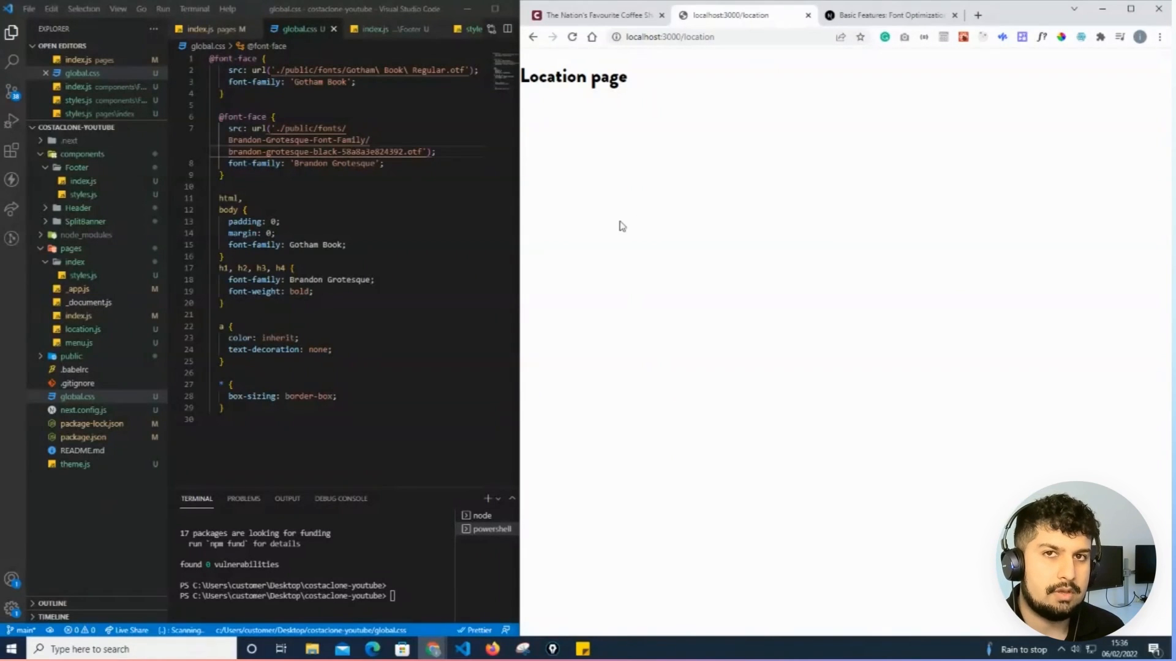
pyautogui.moveTo(612, 145)
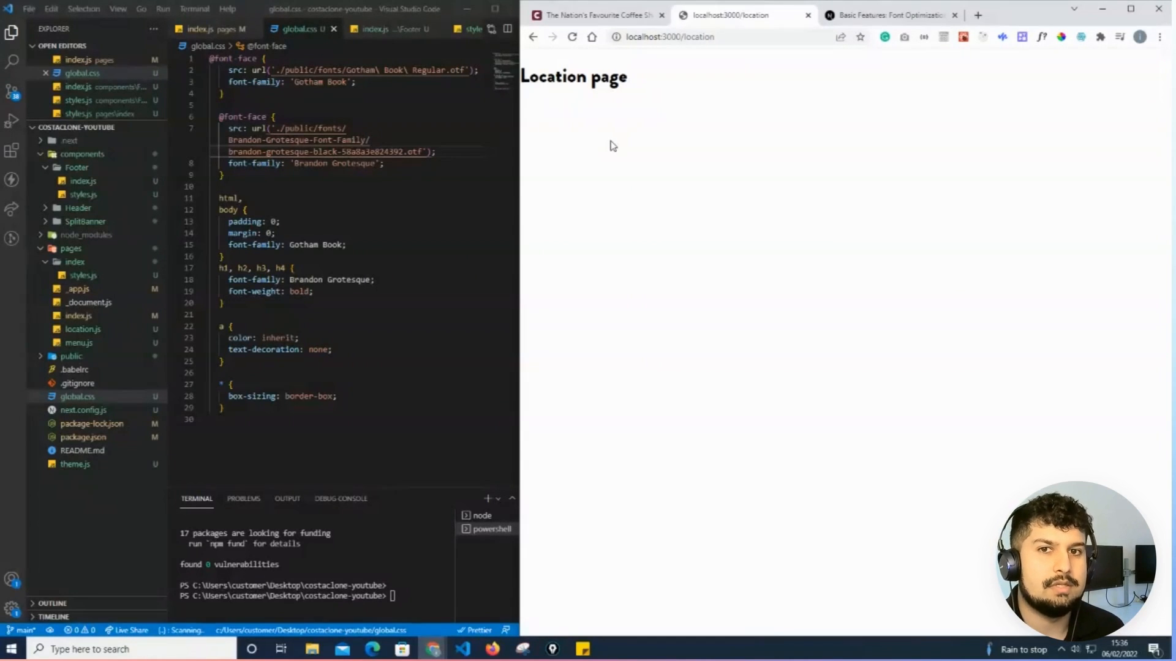